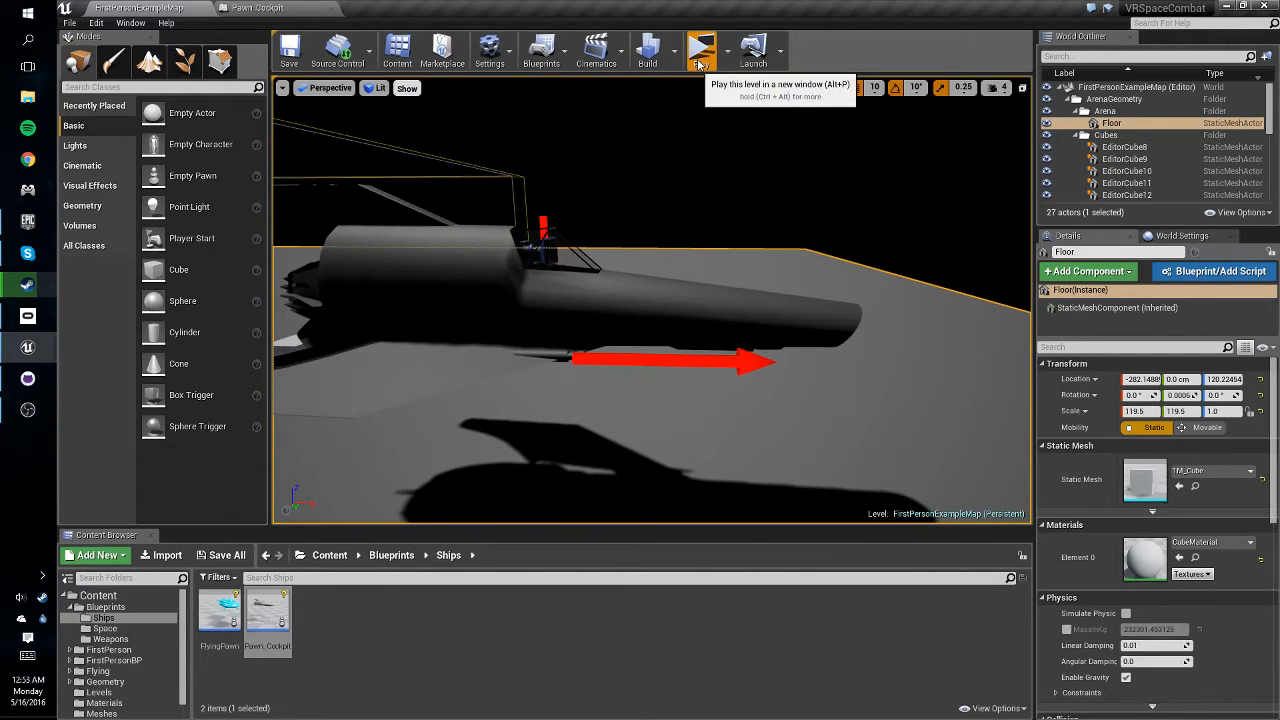
# Run a play preview showing the ship from the outside camera, then stop it.
pyautogui.click(701, 50)
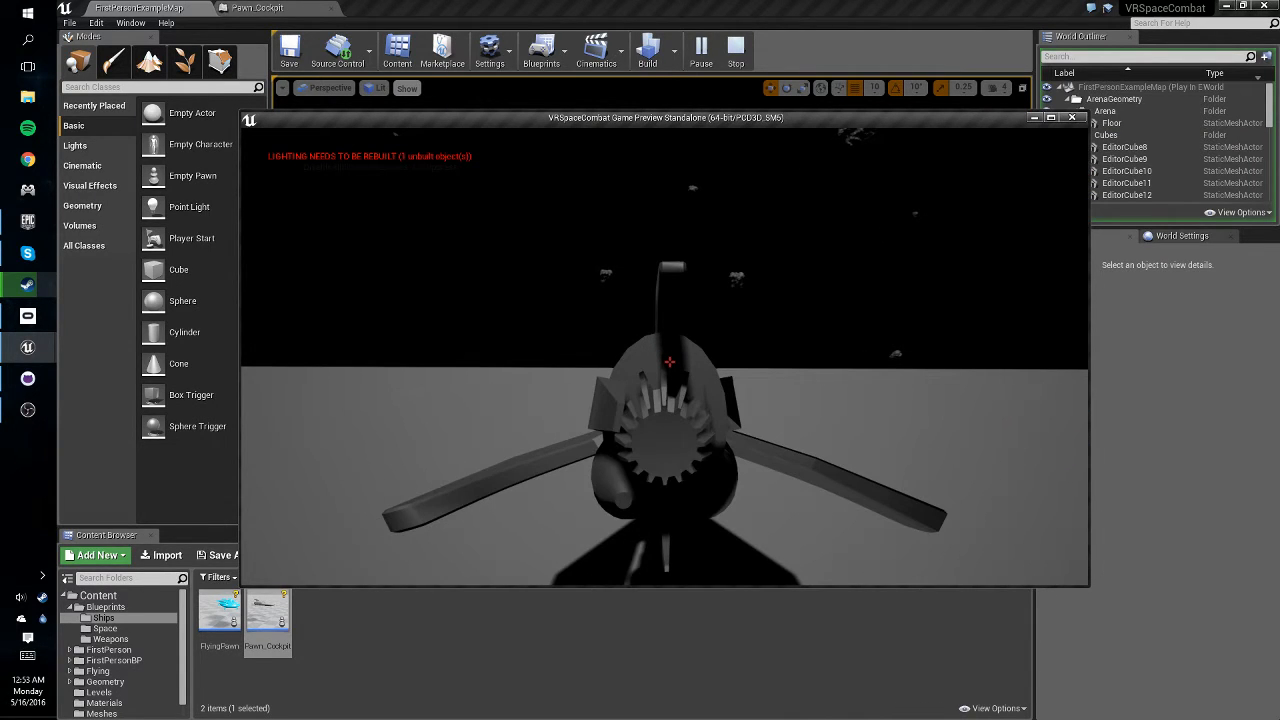
pyautogui.click(735, 48)
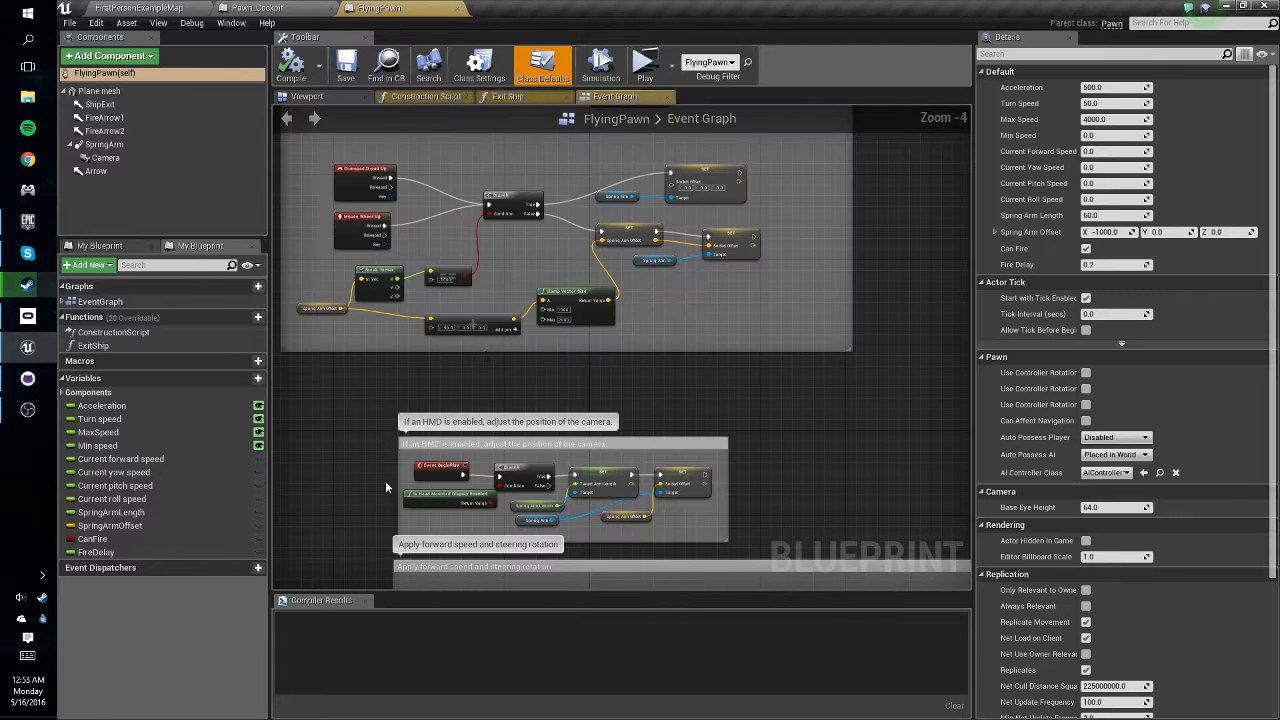
# Wrap the zoom nodes in a comment named 'Zoom Functionality'.
pyautogui.scroll(-3)
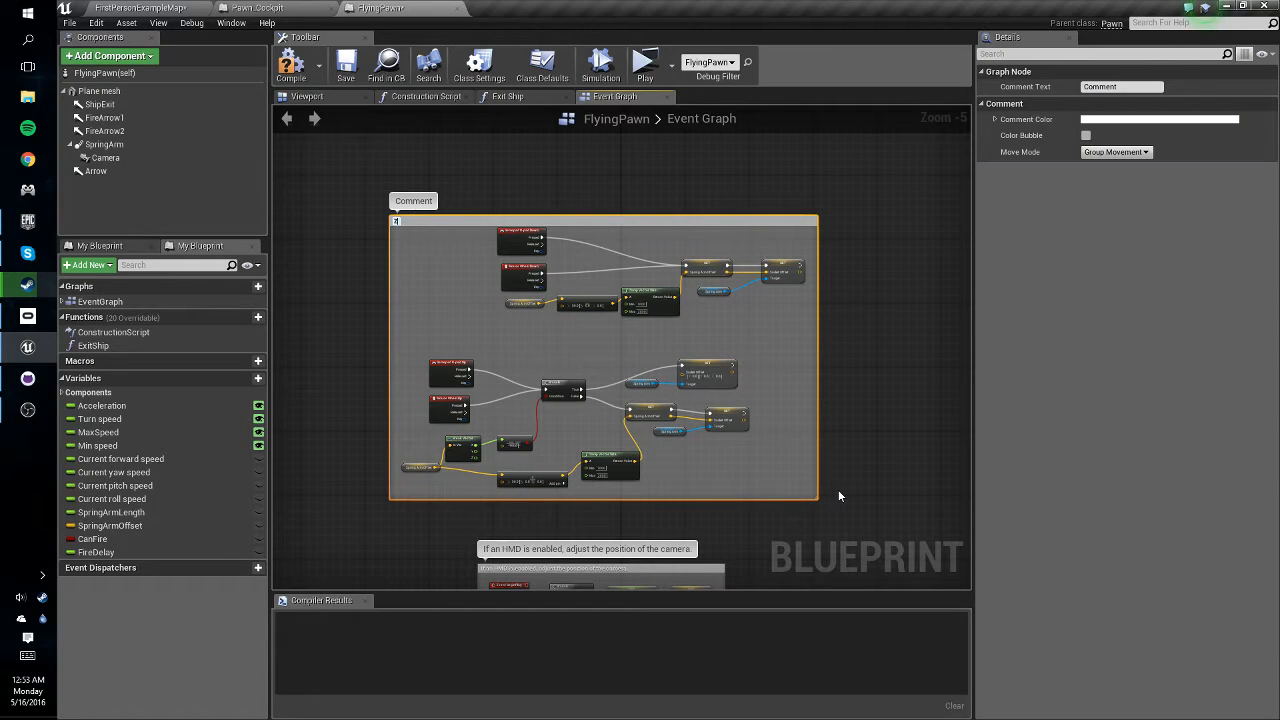
pyautogui.write('Zoom Functionality')
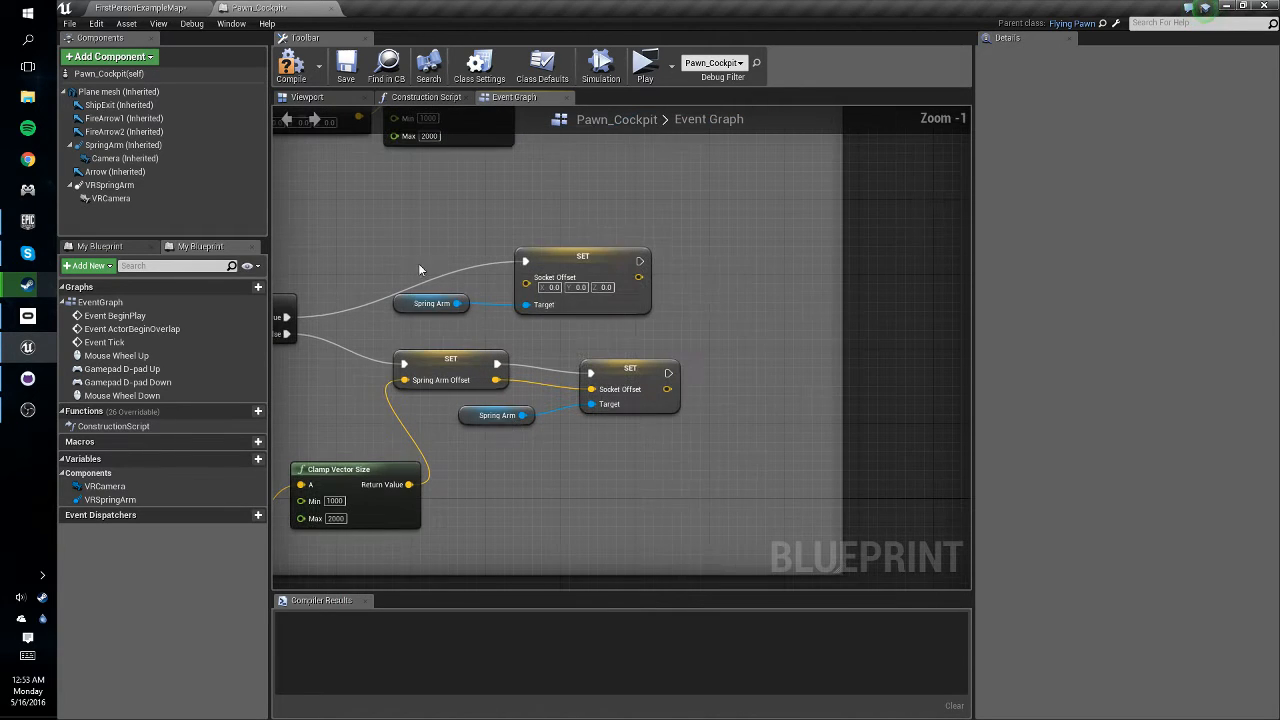
# Add VRCamera and Camera references and wire an Activate node for the VRCamera.
pyautogui.click(110, 198)
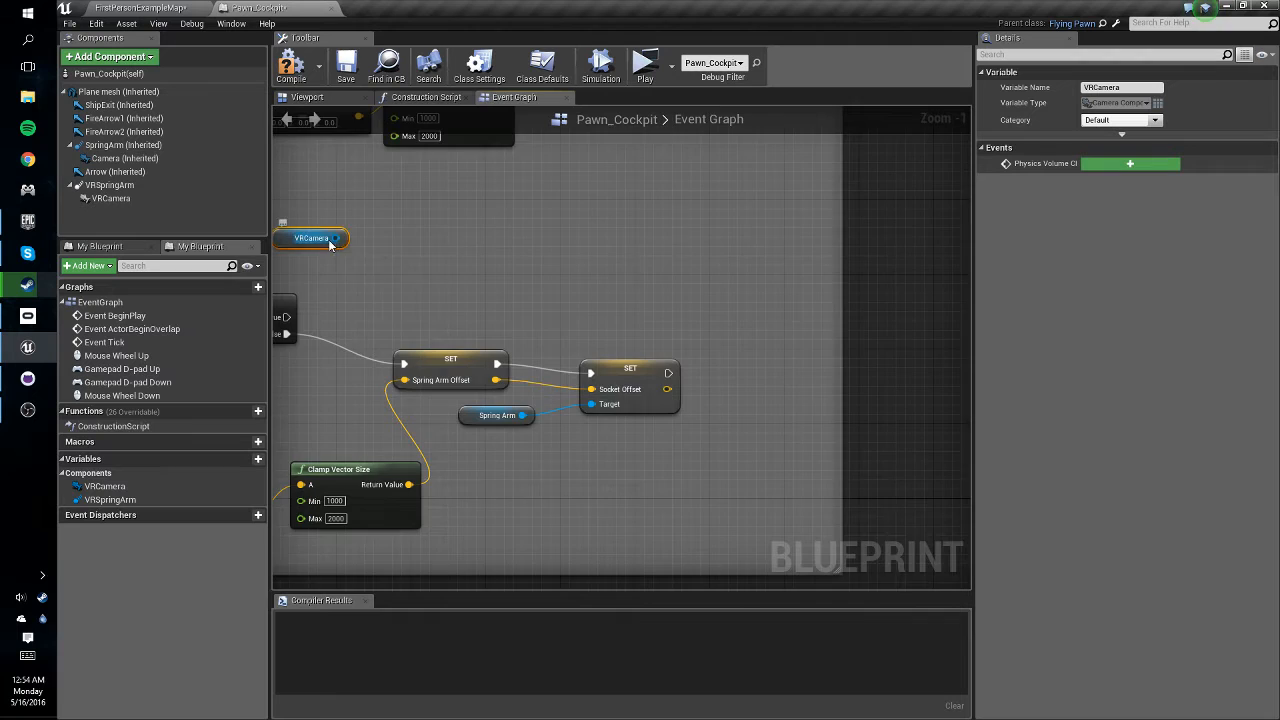
pyautogui.click(124, 158)
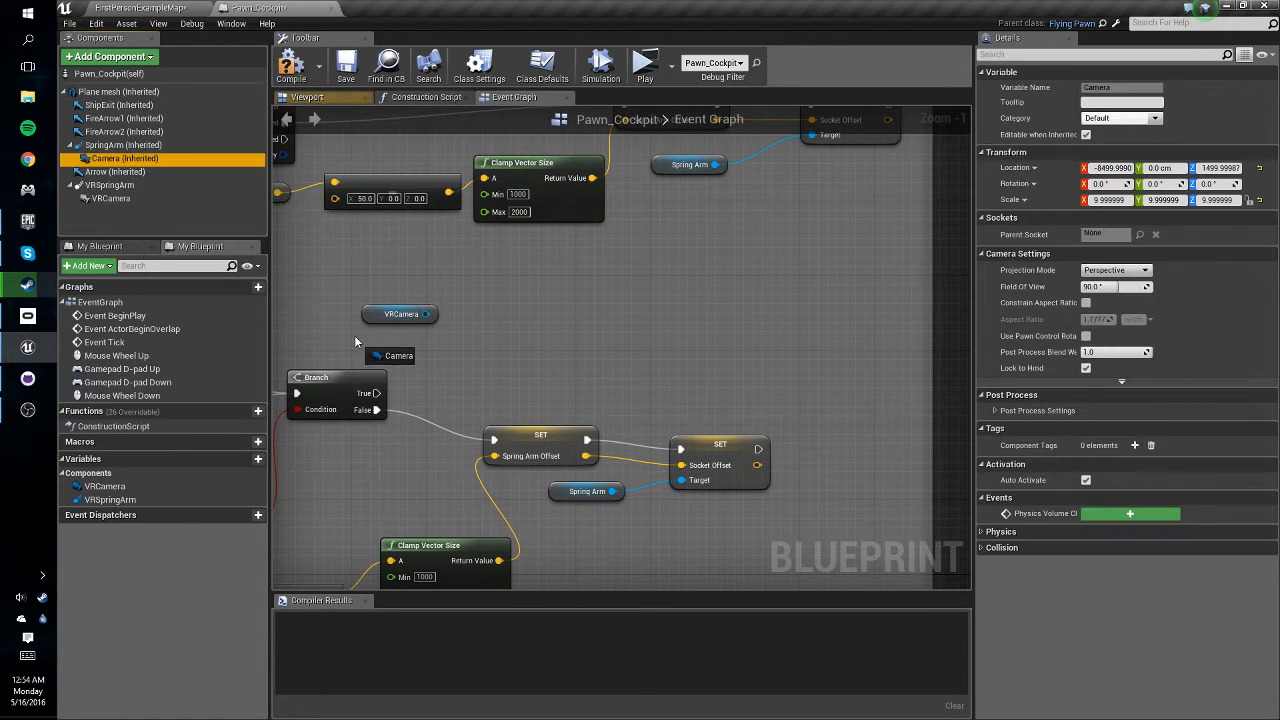
pyautogui.moveTo(416, 342); pyautogui.dragTo(470, 352)
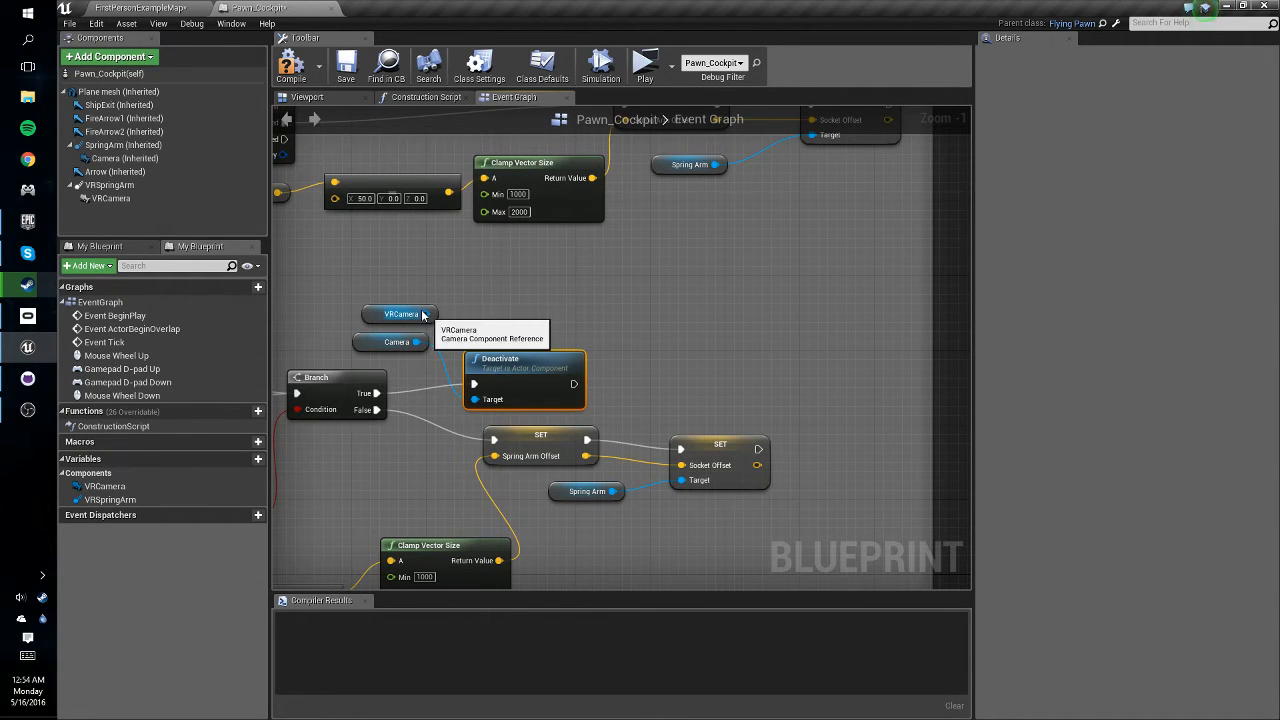
pyautogui.moveTo(424, 314); pyautogui.dragTo(655, 337)
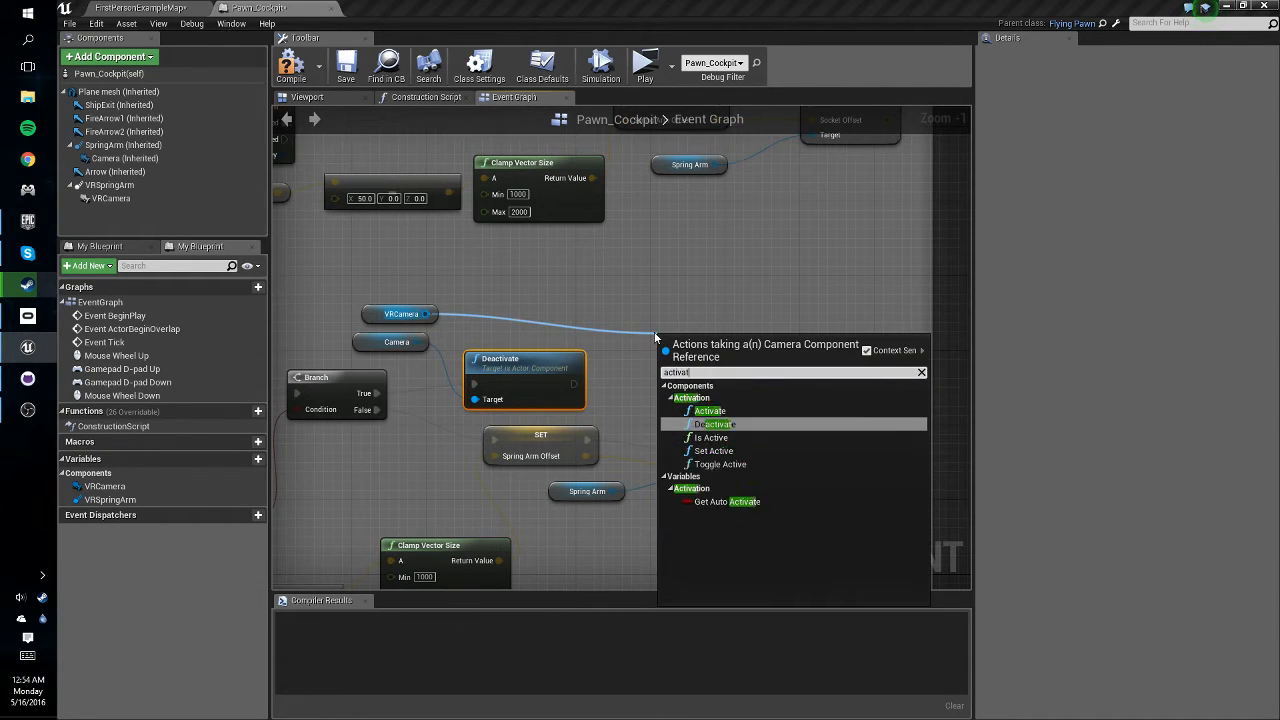
pyautogui.click(710, 411)
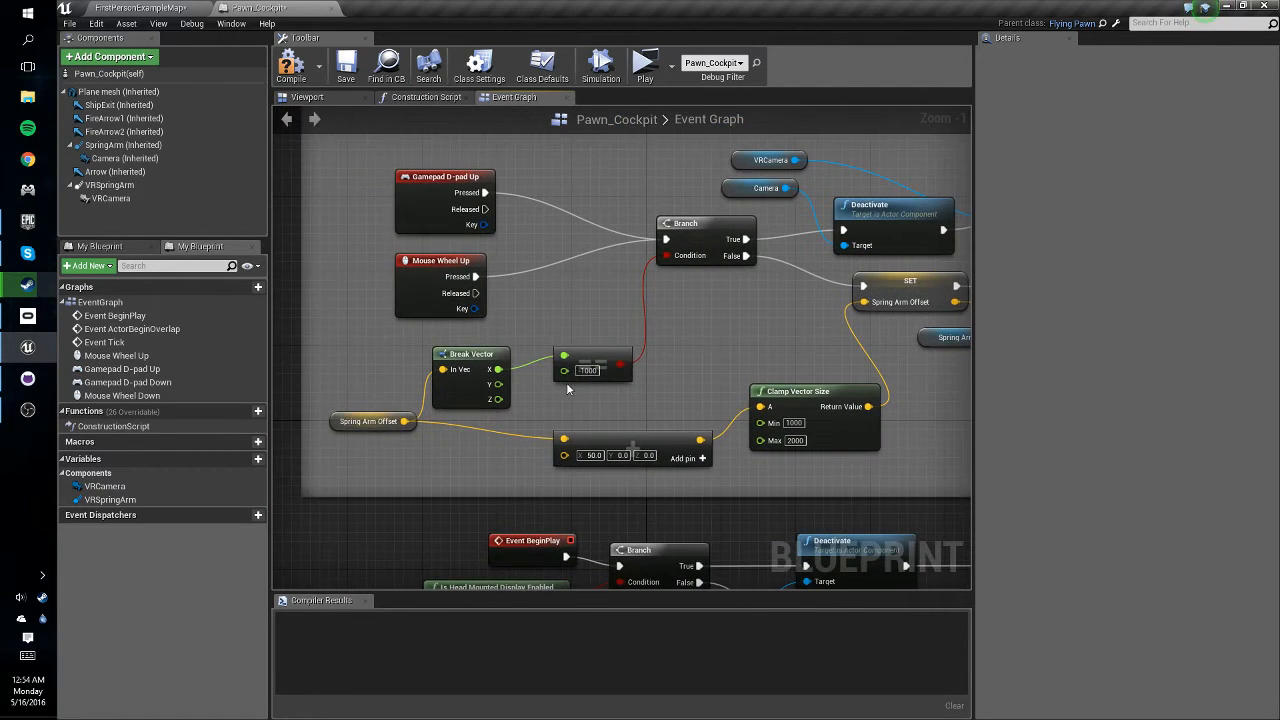
pyautogui.moveTo(566, 372)
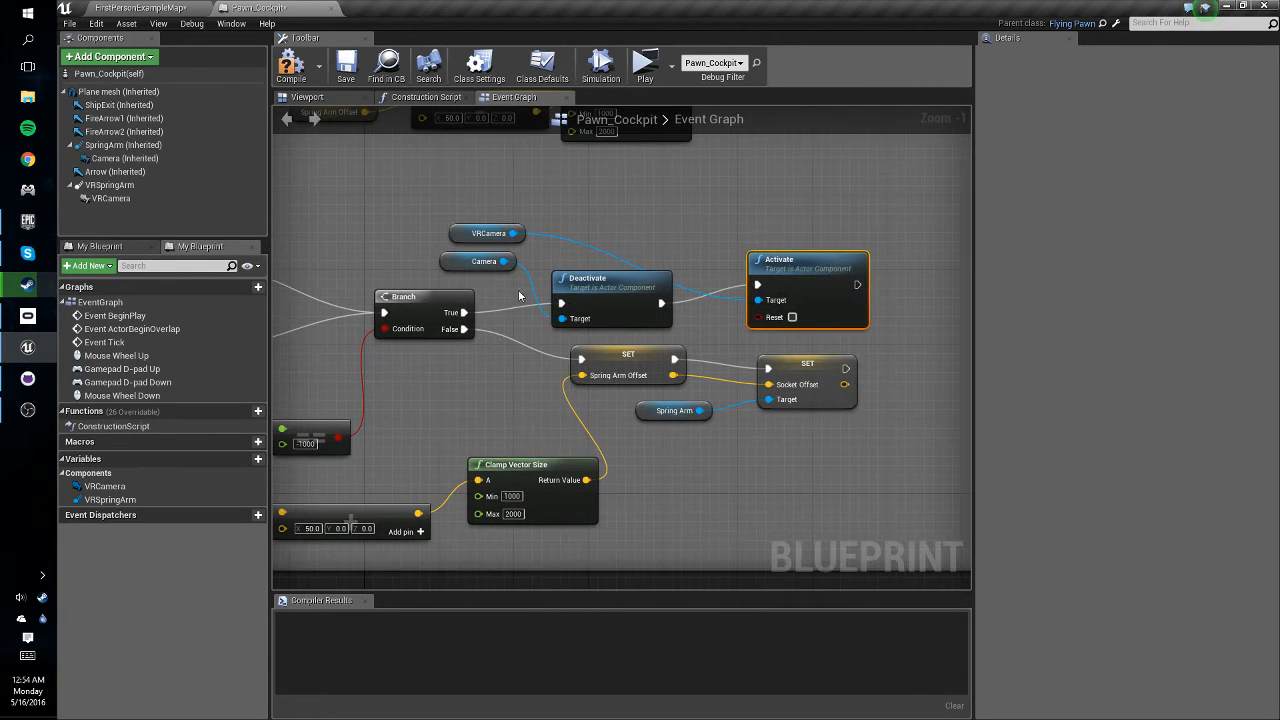
pyautogui.click(291, 64)
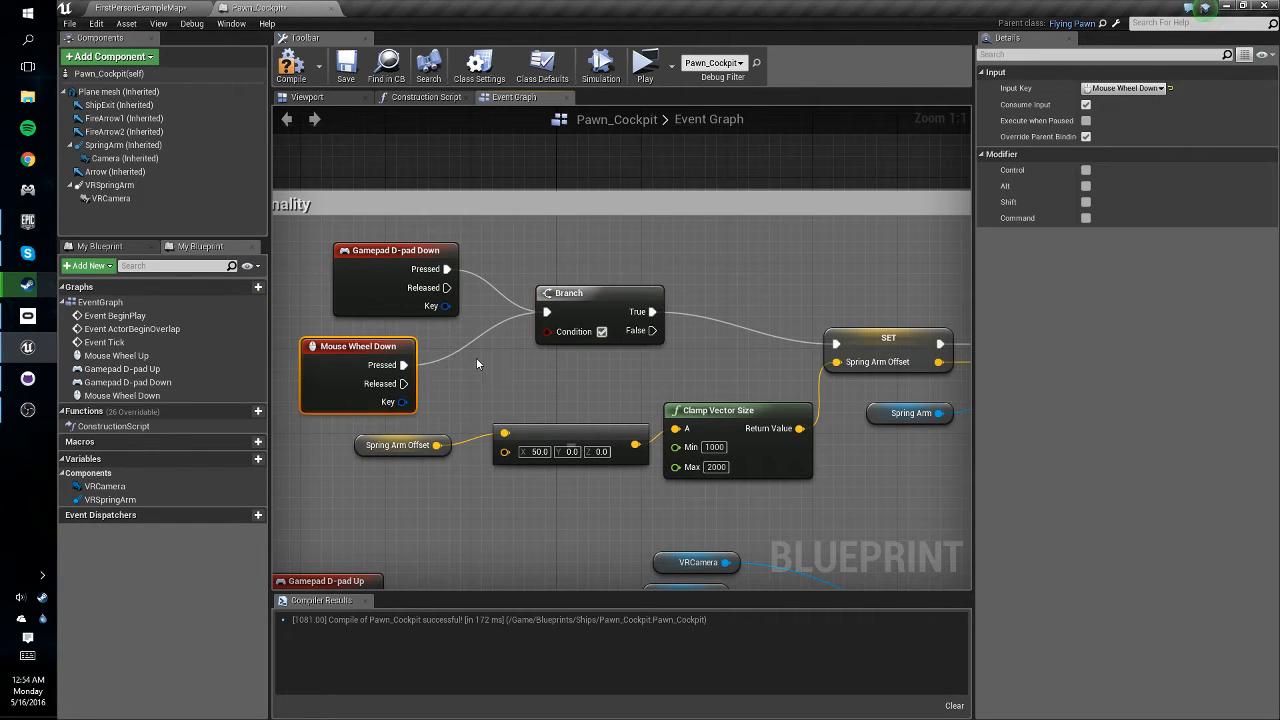
# Pan the graph to show both the zoom-in and zoom-out sections.
pyautogui.moveTo(547, 331); pyautogui.dragTo(510, 375)
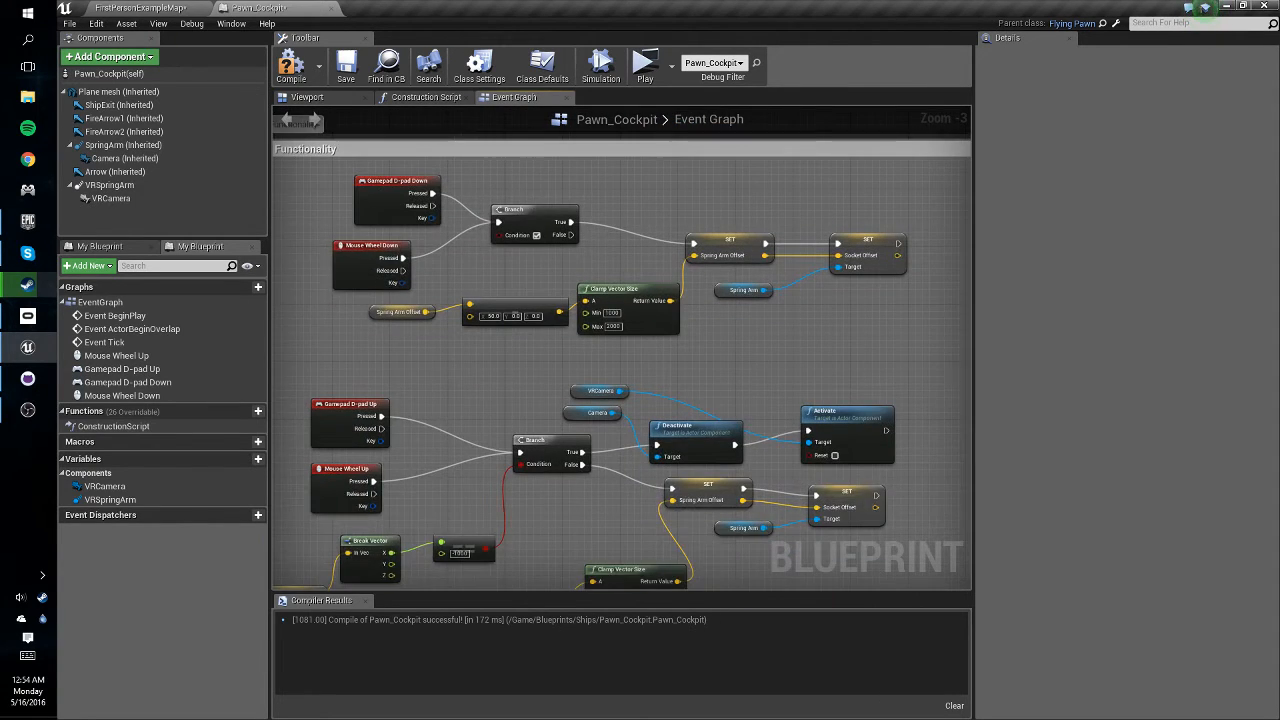
# Add an Is Active check and Deactivate node on VRCamera, plus a Camera reference.
pyautogui.click(109, 185)
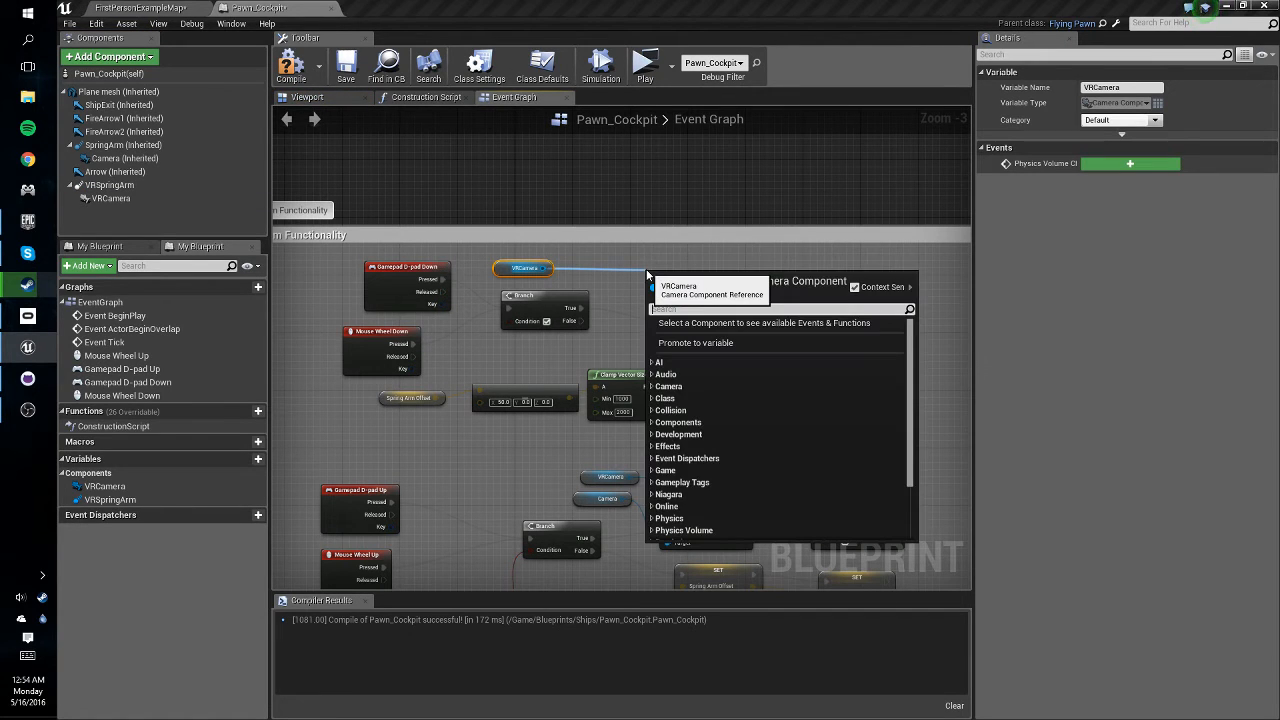
pyautogui.write('IsActive')
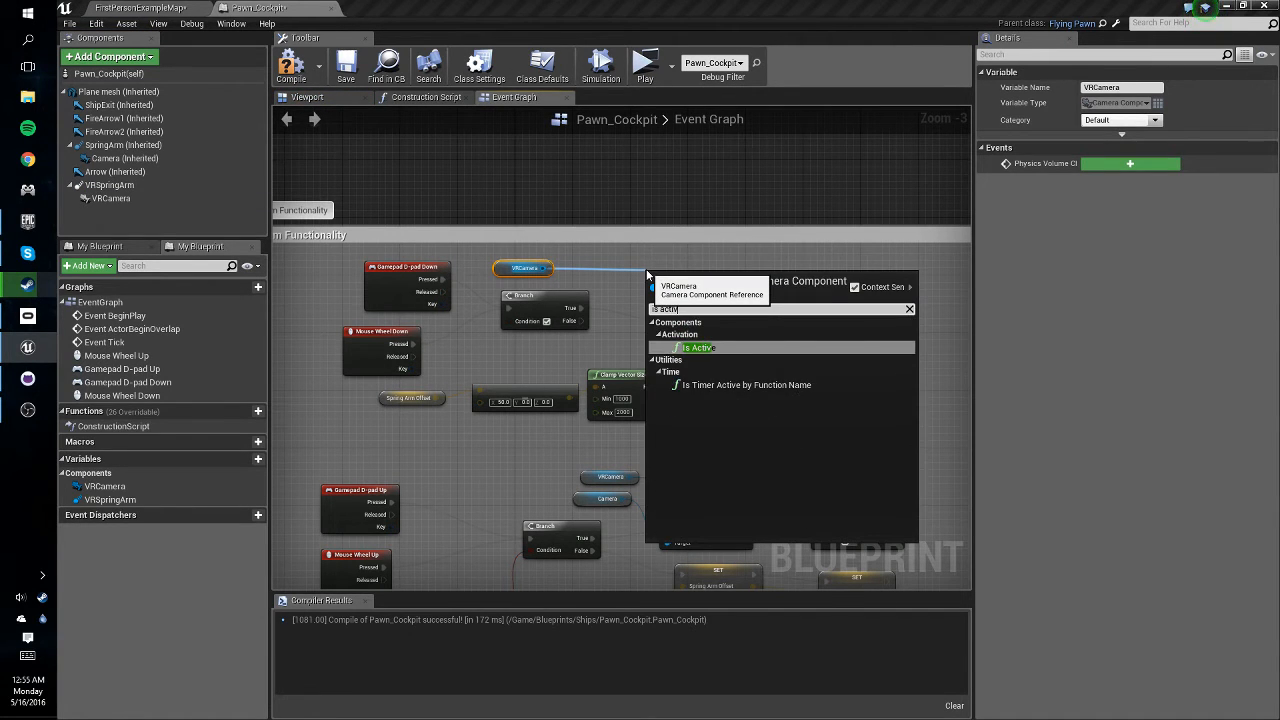
pyautogui.click(698, 347)
pyautogui.write('deacti')
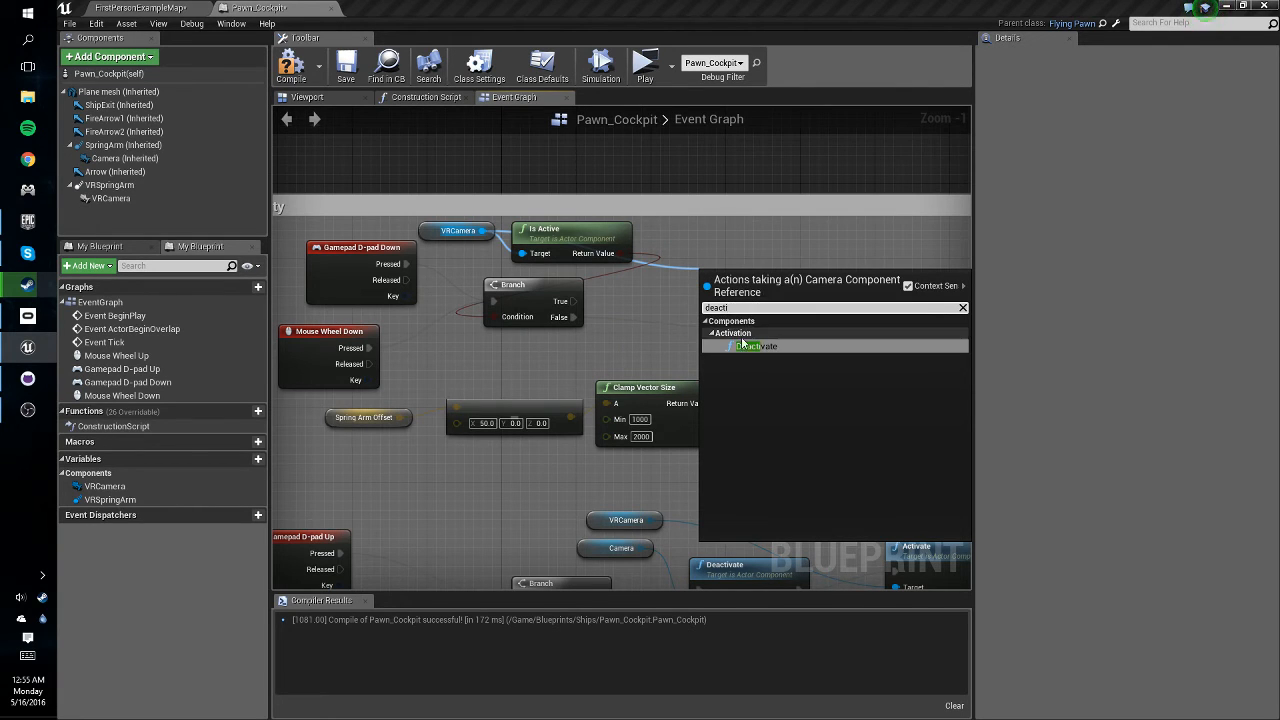
pyautogui.click(753, 345)
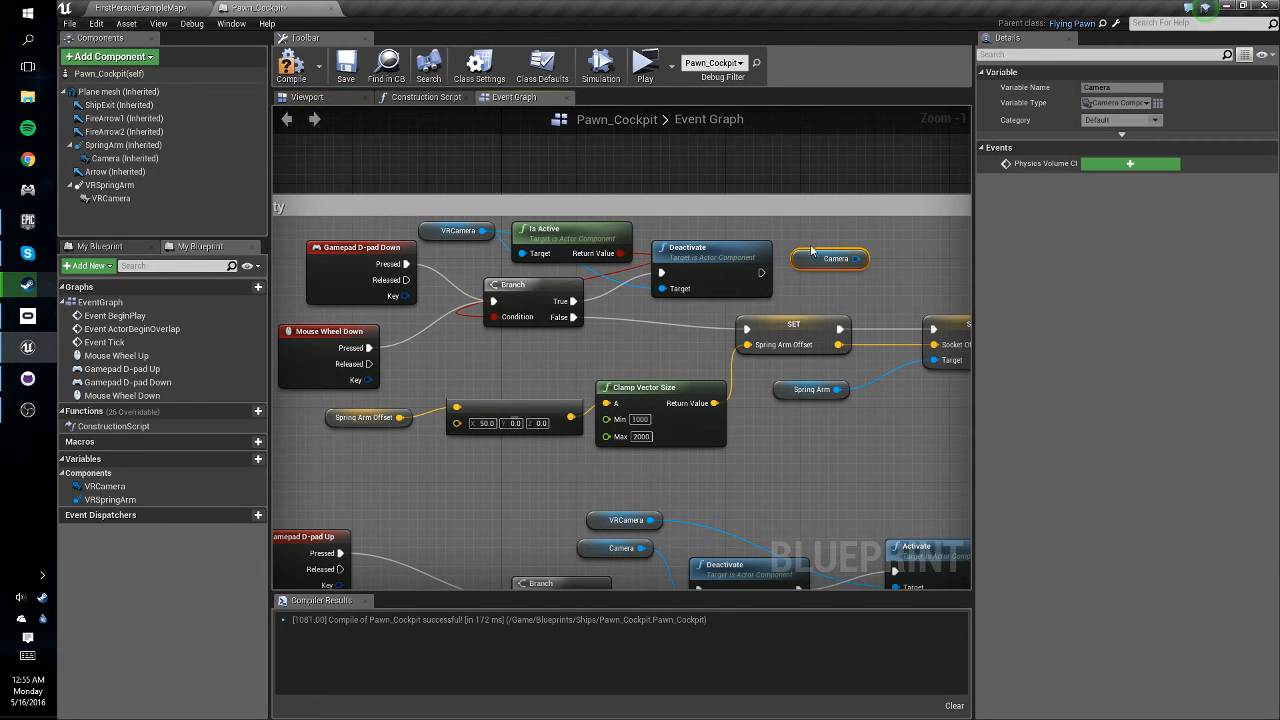
pyautogui.moveTo(855, 258); pyautogui.dragTo(810, 240)
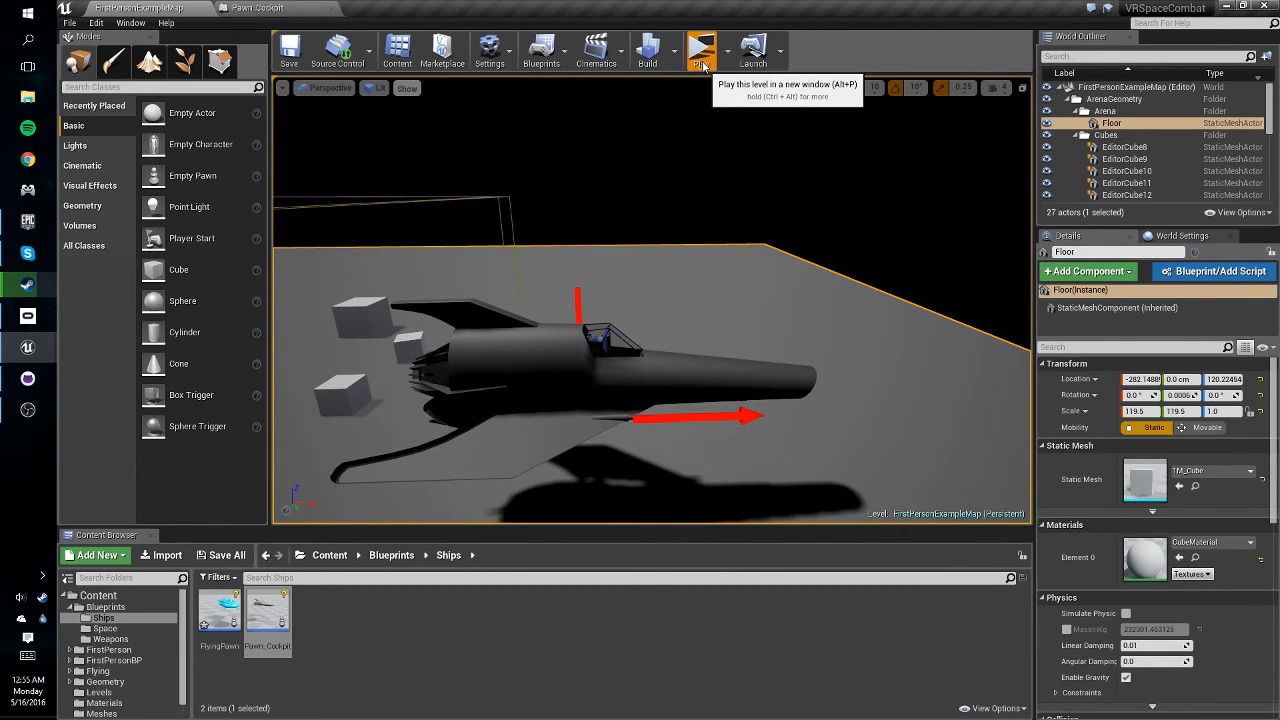
# Launch a play preview to view the ship from inside the cockpit.
pyautogui.click(701, 50)
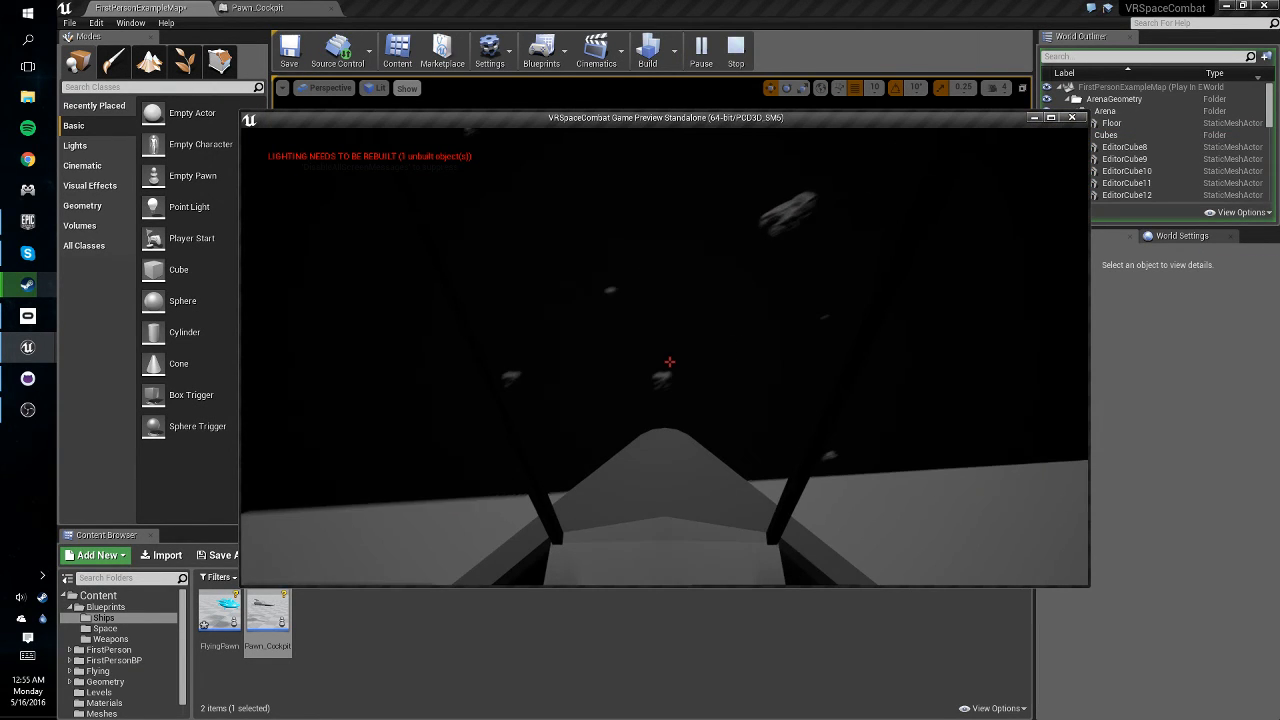